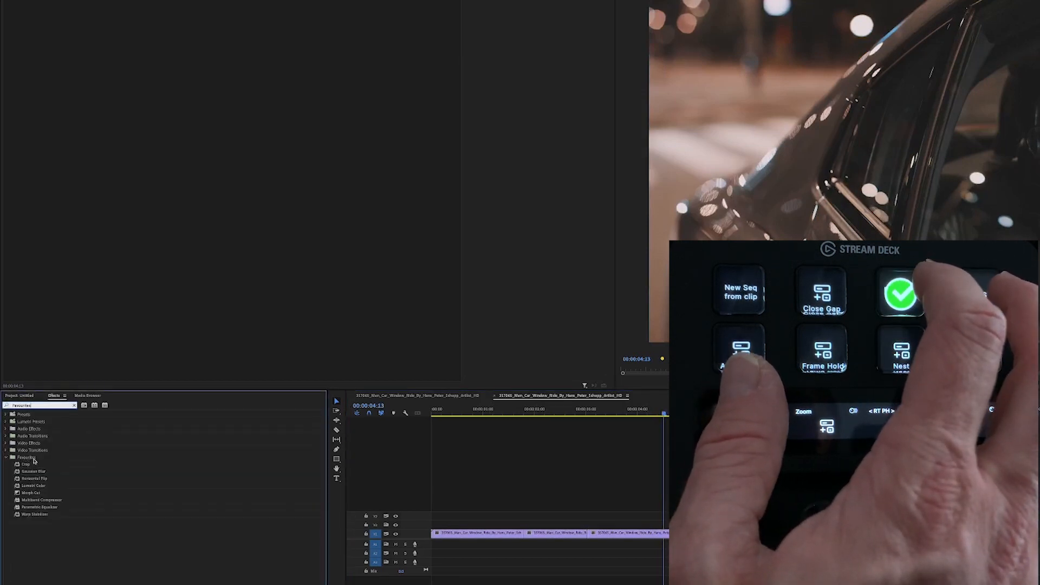
Show the Favorites effects bin and close the gap between timeline clips
left_click(901, 292)
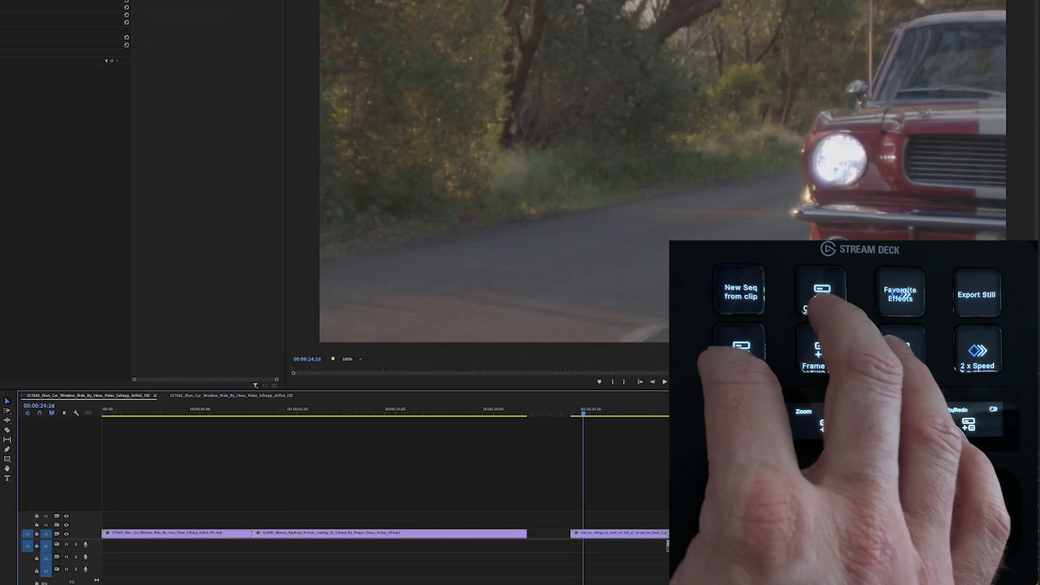
left_click(821, 293)
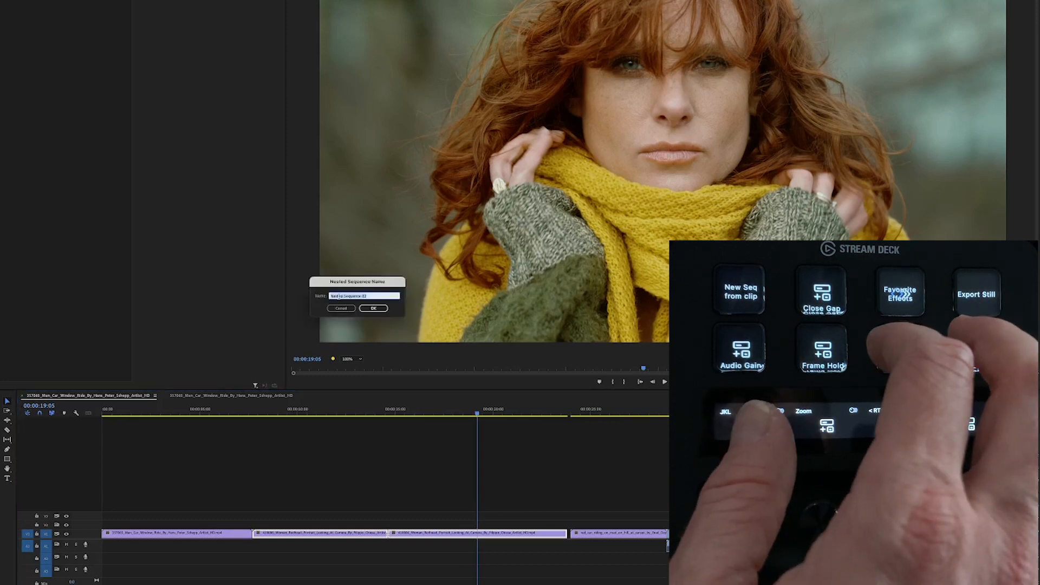
Close the Nested Sequence Name prompt and set the portrait clip to 2x speed
left_click(373, 308)
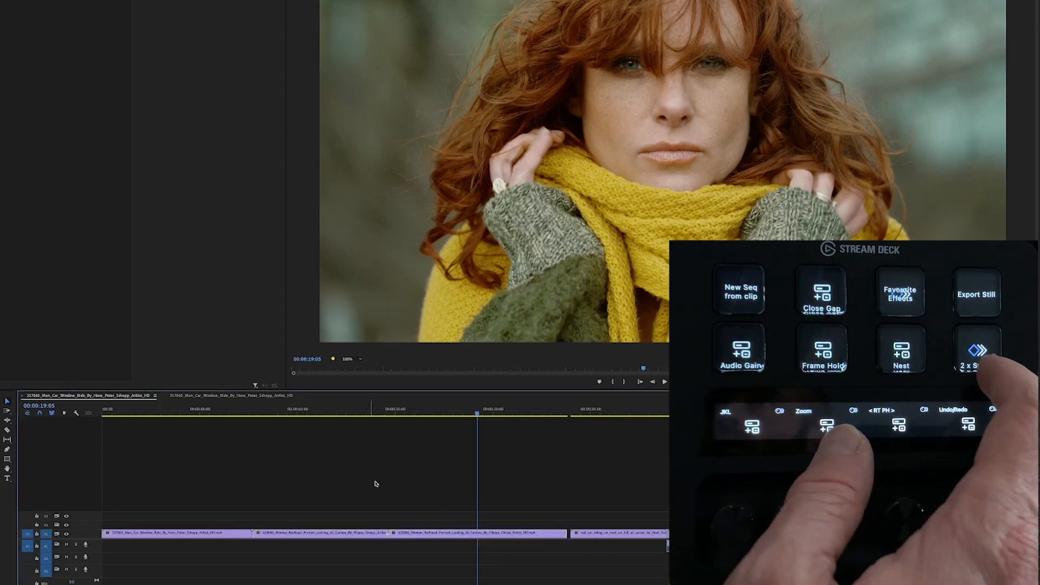
left_click(978, 351)
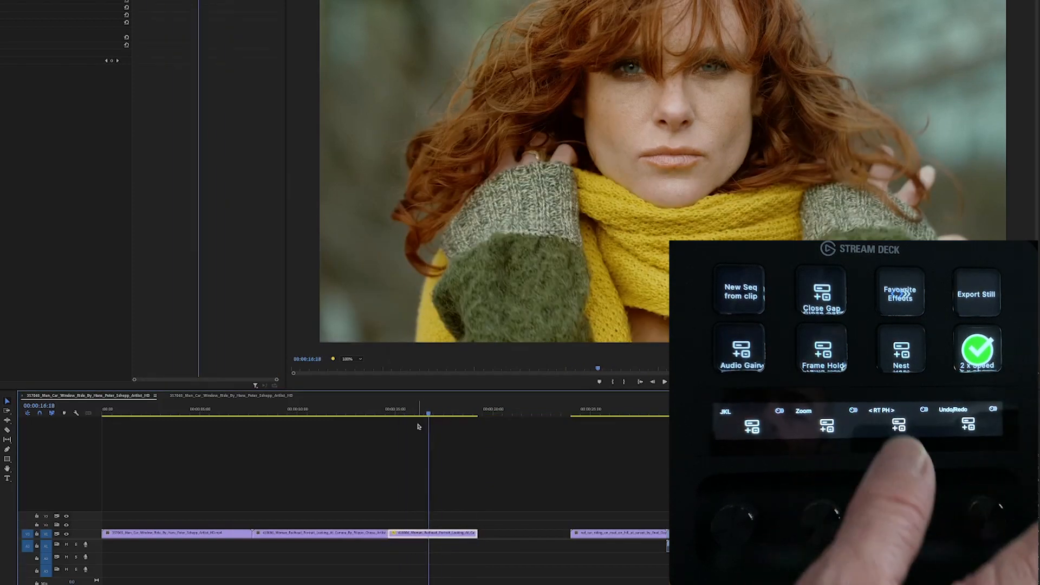
left_click(977, 349)
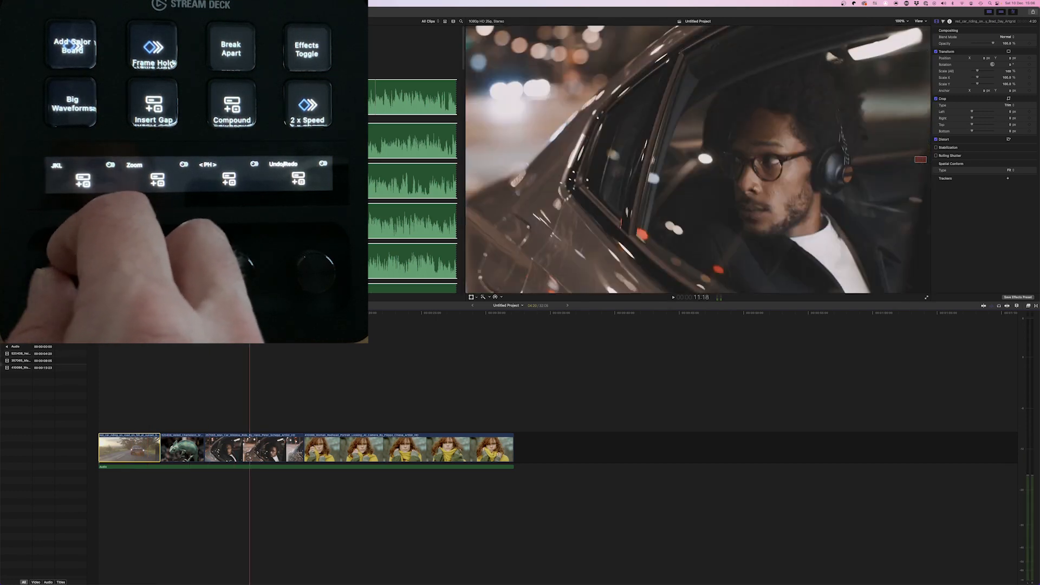
Open the Untitled Project in Final Cut Pro
left_click(82, 175)
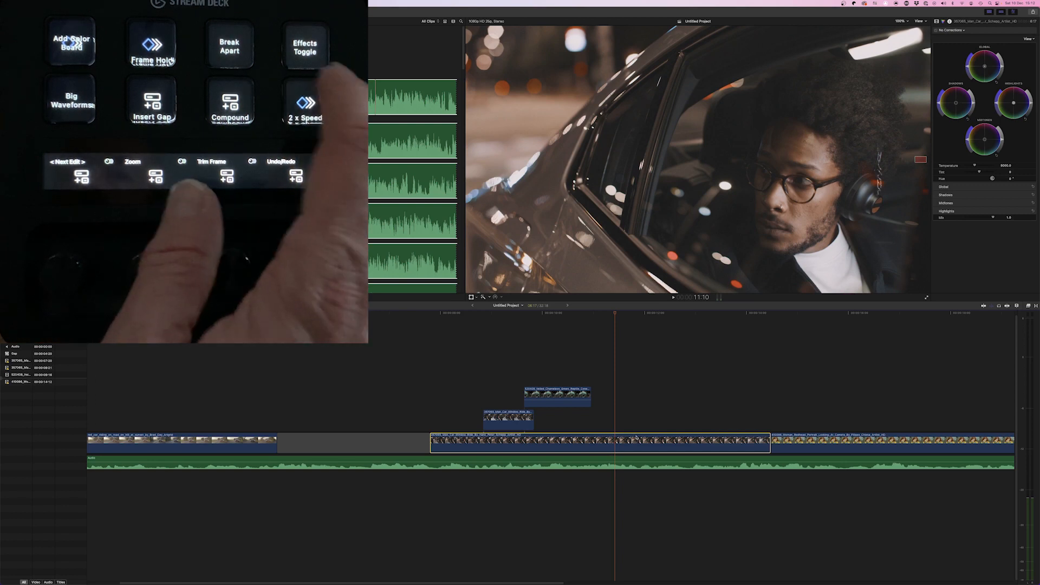
Add a frame hold to the red-haired woman's clip at the playhead
left_click(305, 103)
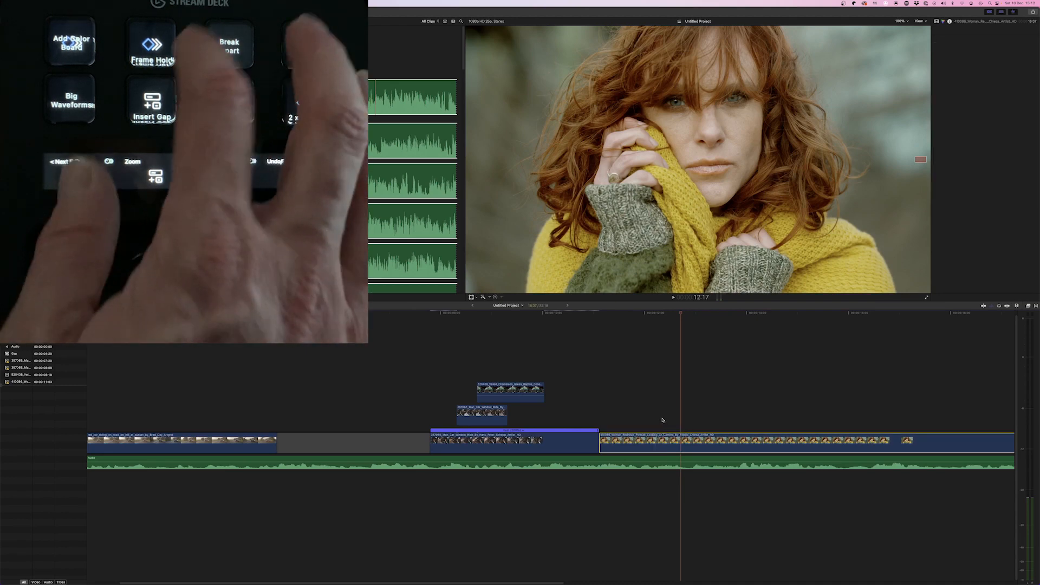
left_click(151, 43)
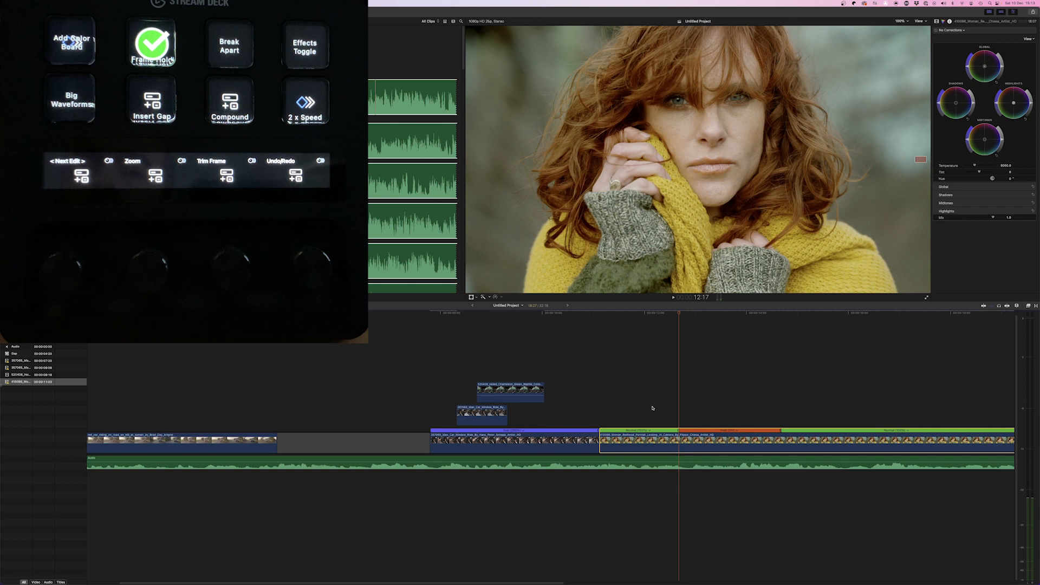
left_click(151, 44)
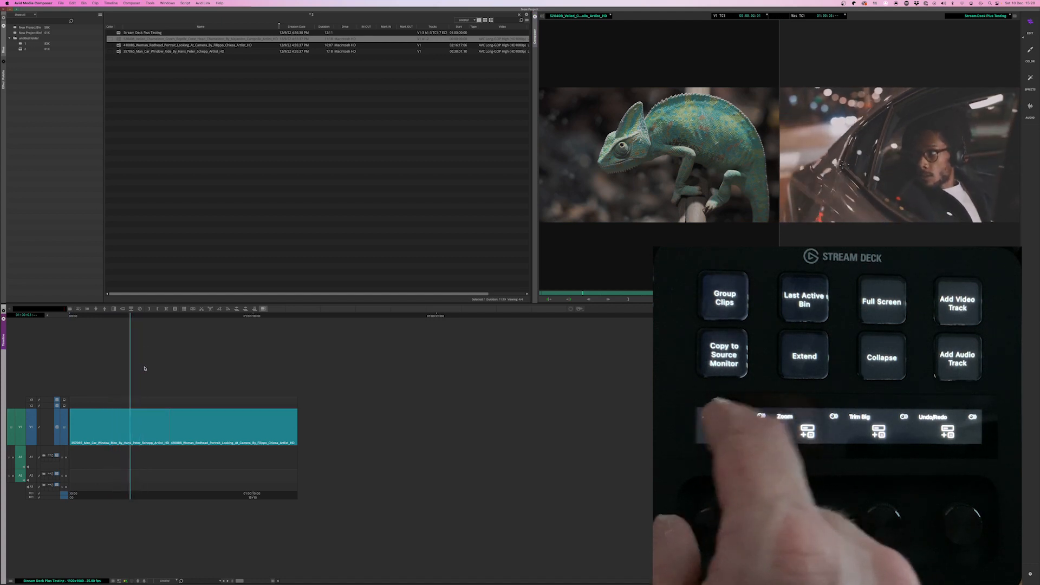
left_click(733, 427)
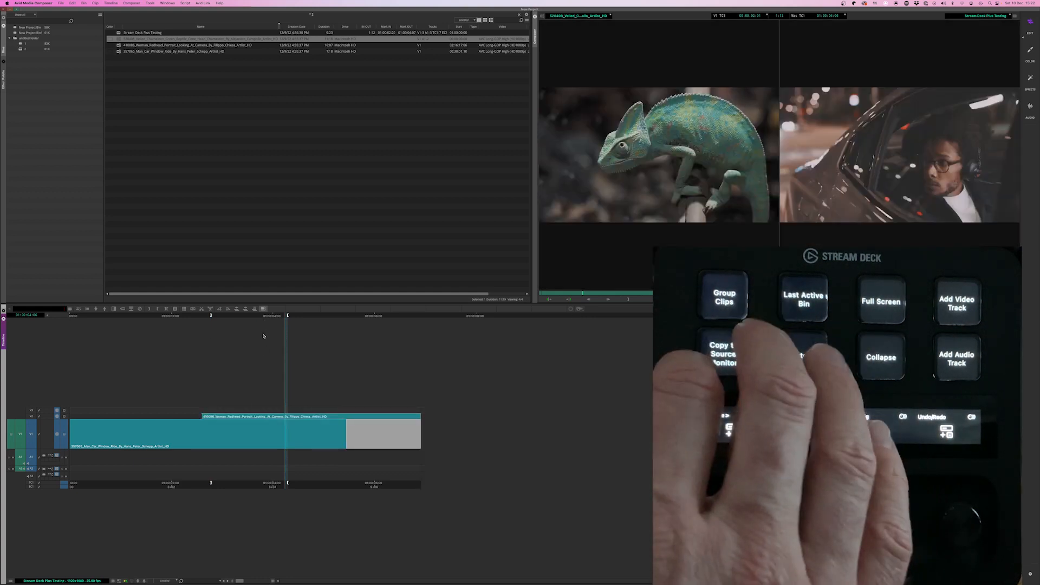
Lift the marked section of the car-ride clip, leaving filler
left_click(804, 356)
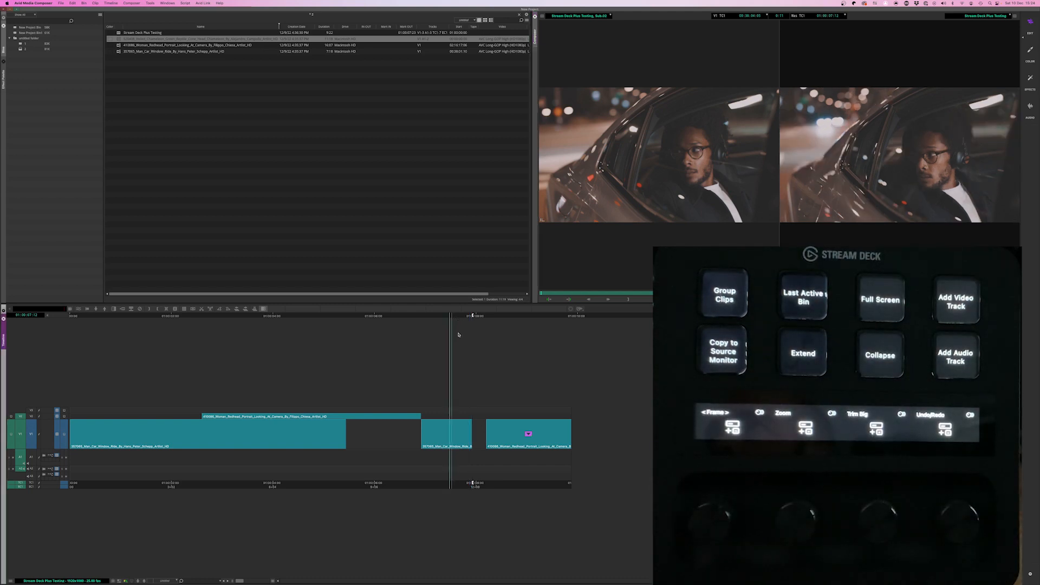
mouse_move(438, 340)
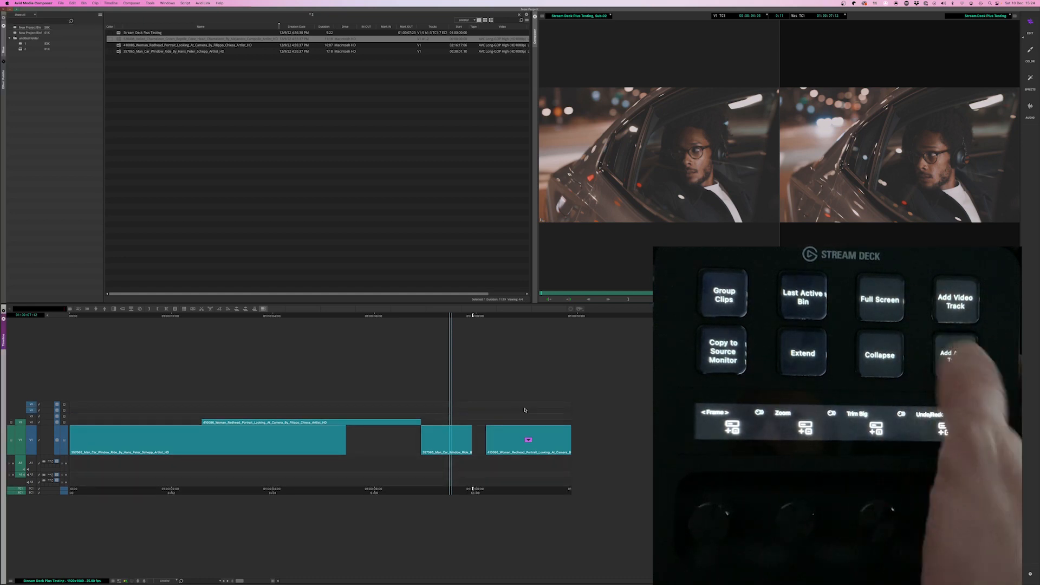
Add a new audio track to the Avid sequence
left_click(955, 354)
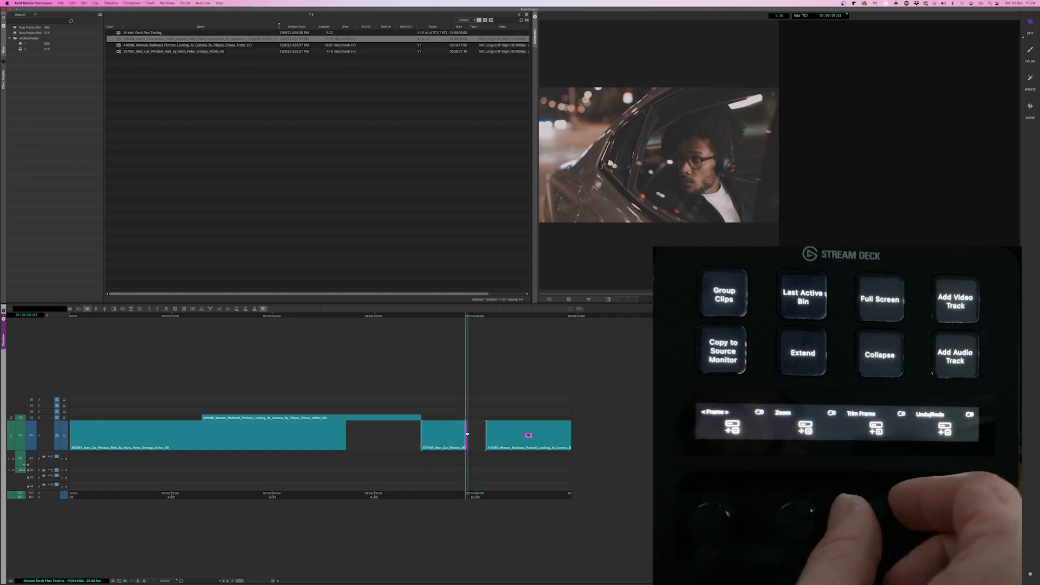
Ripple-trim the short car-ride clip's tail to close the gap before the portrait clip
left_click(876, 425)
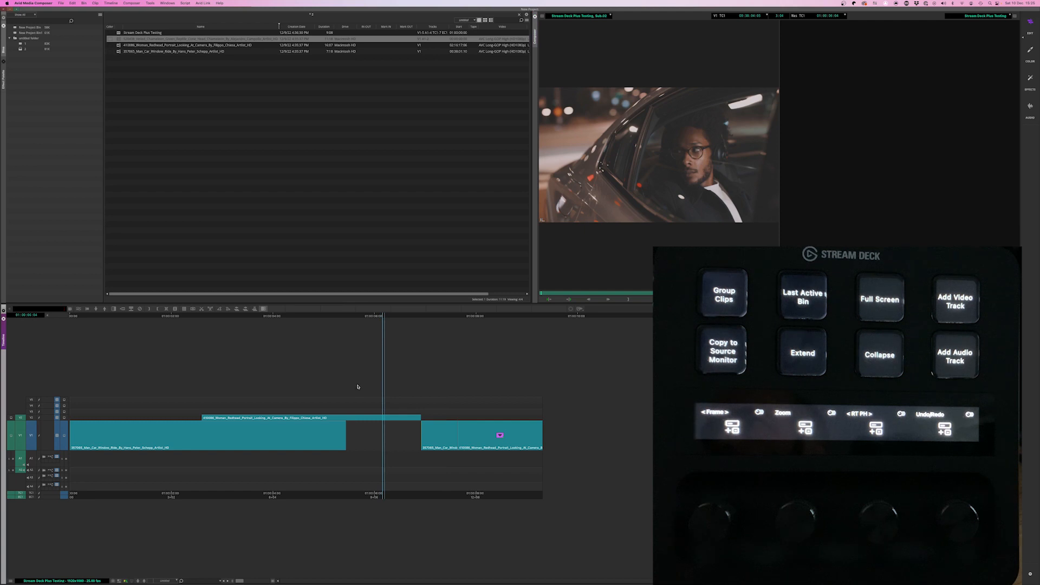
mouse_move(351, 346)
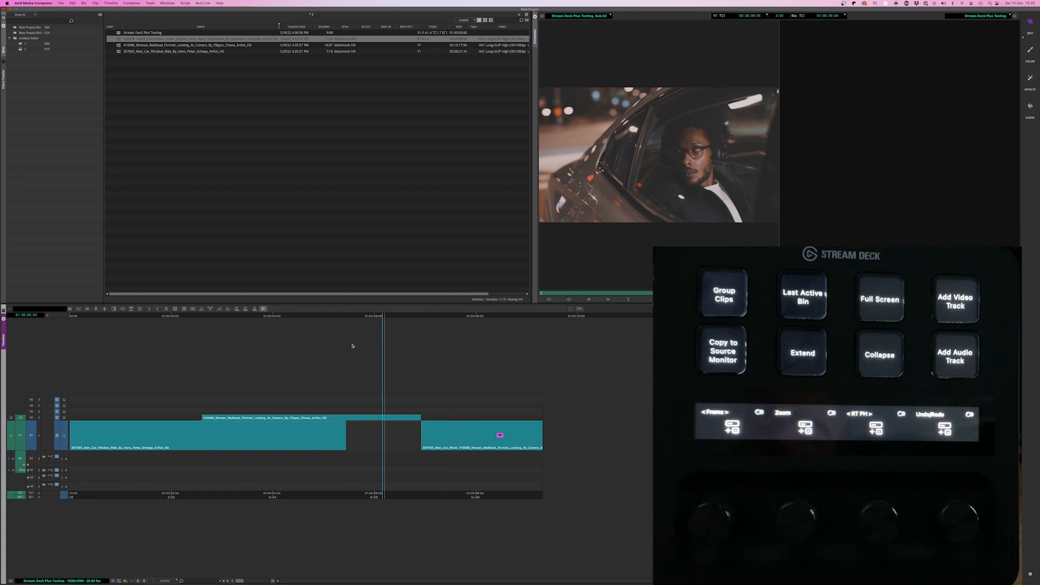